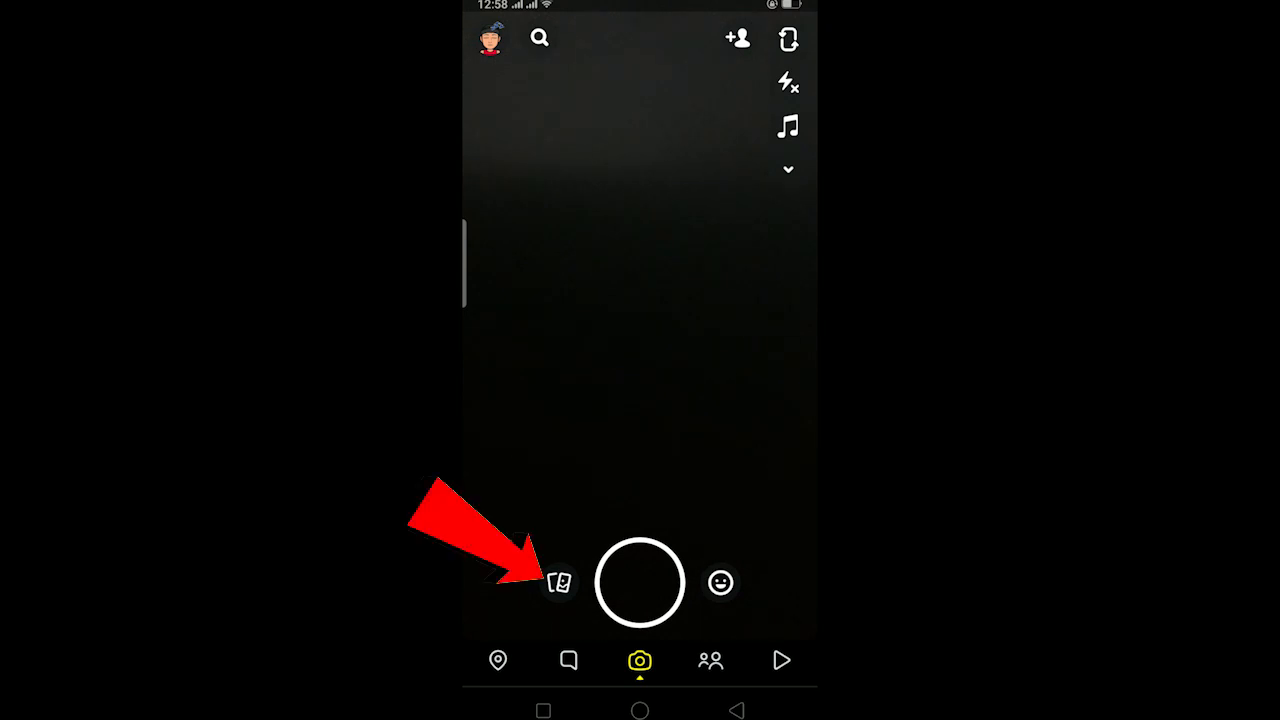
Open Memories from the camera screen via the icon beside the shutter button
left_click(557, 583)
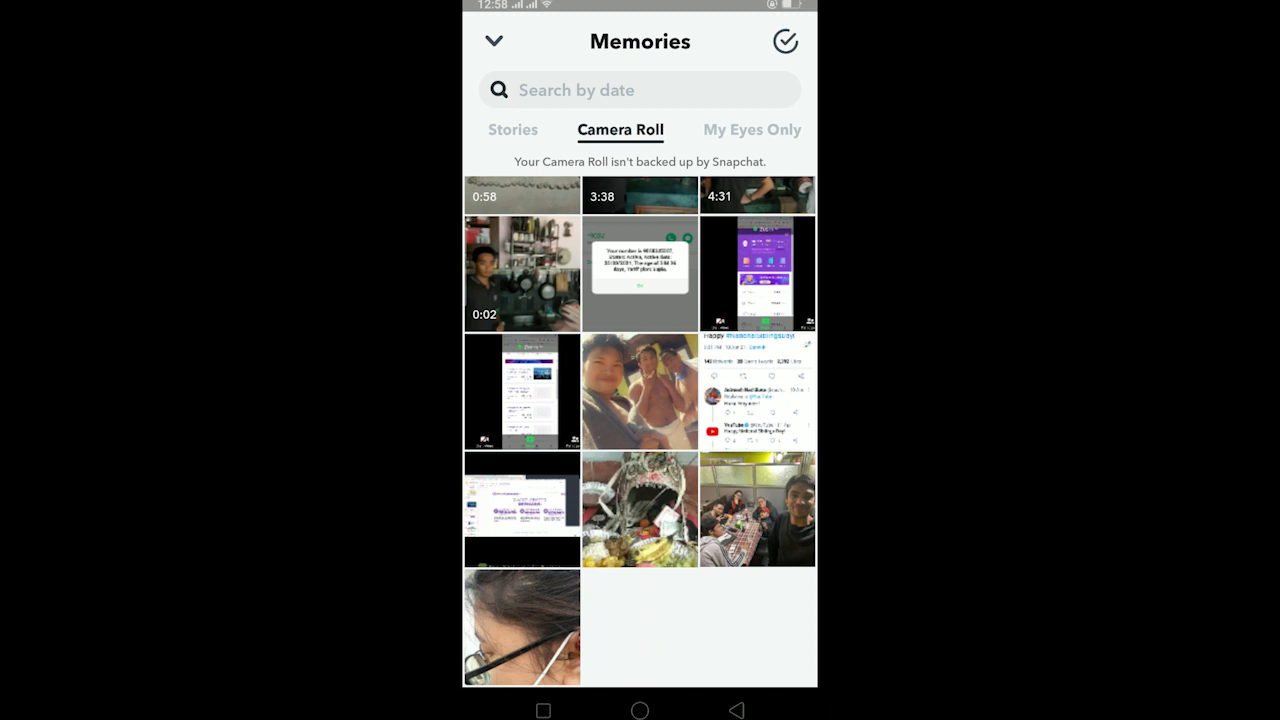
Switch Memories to the Snaps tab, listing Recently Added and April 2021 snaps
scroll("down", 3)
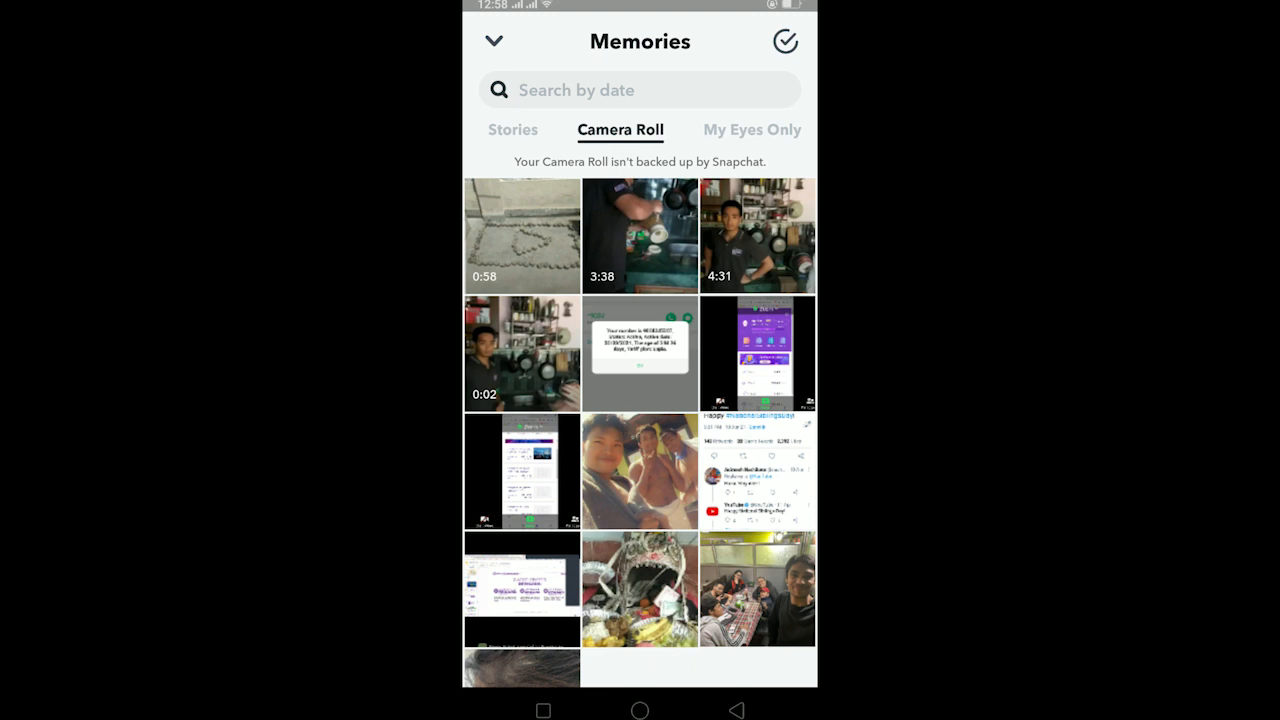
left_click(500, 130)
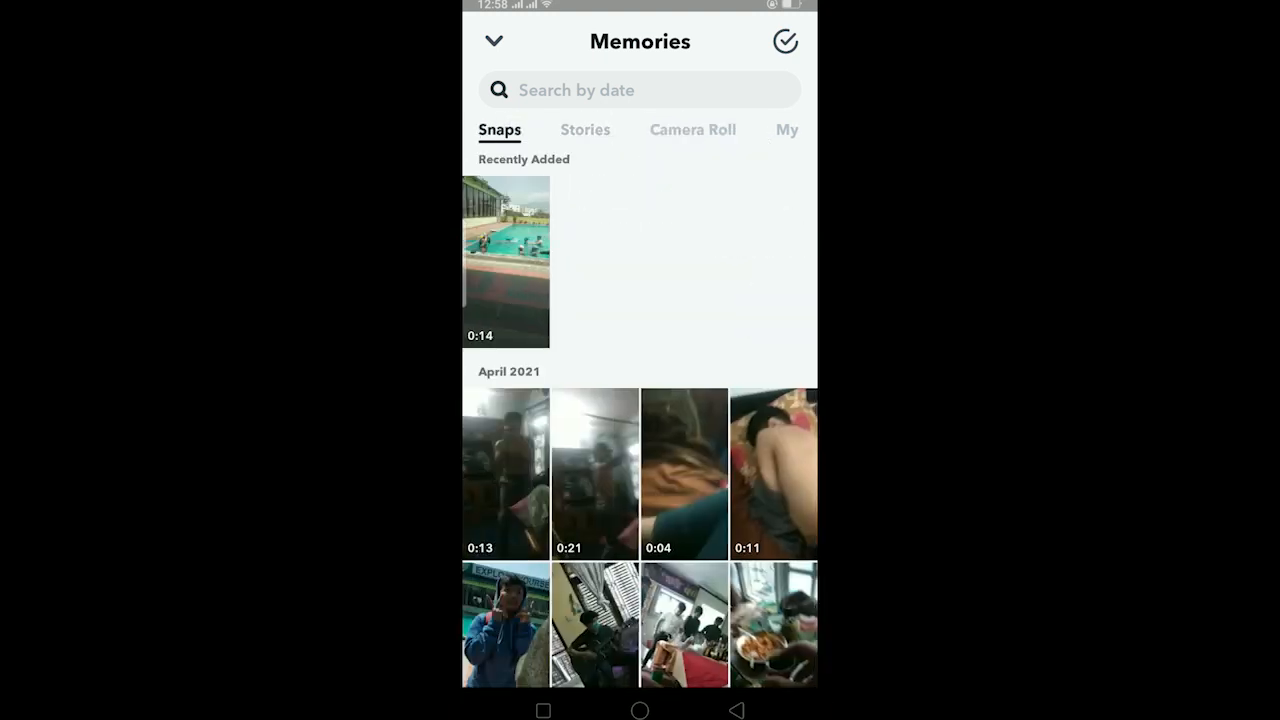
Leave Memories with the top-left down arrow to return to the camera
scroll("down", 3)
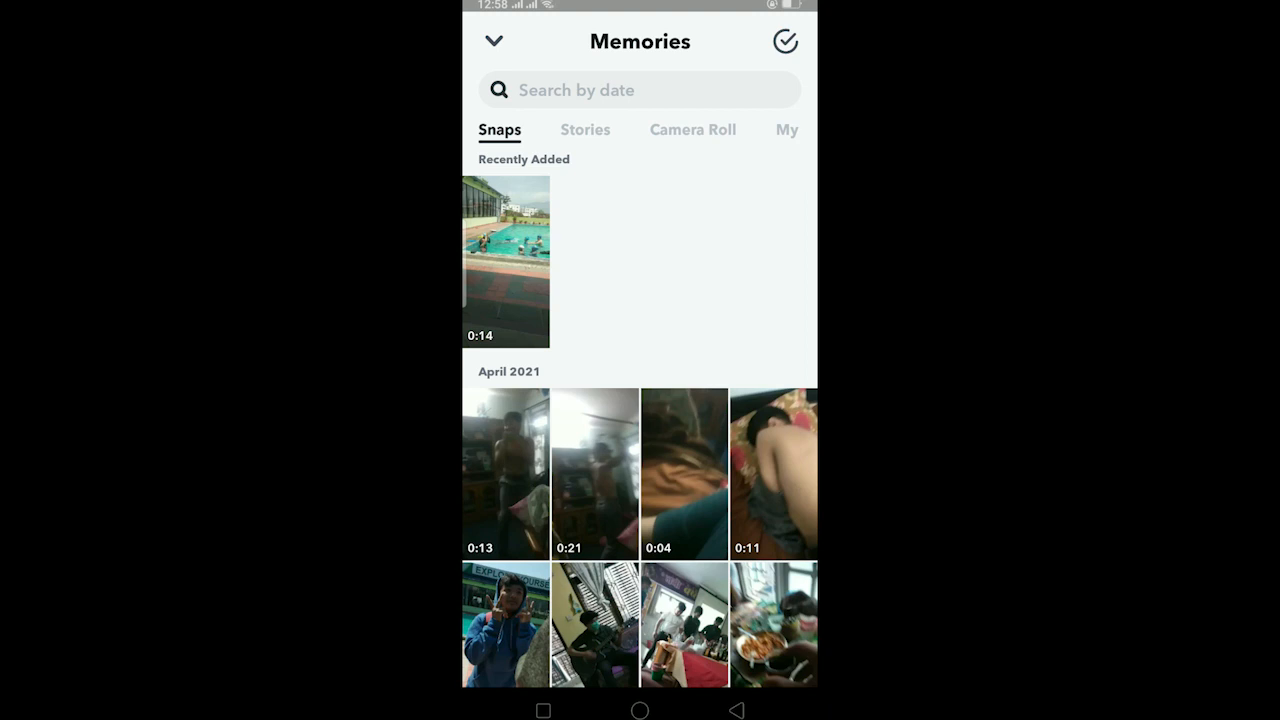
left_click(692, 129)
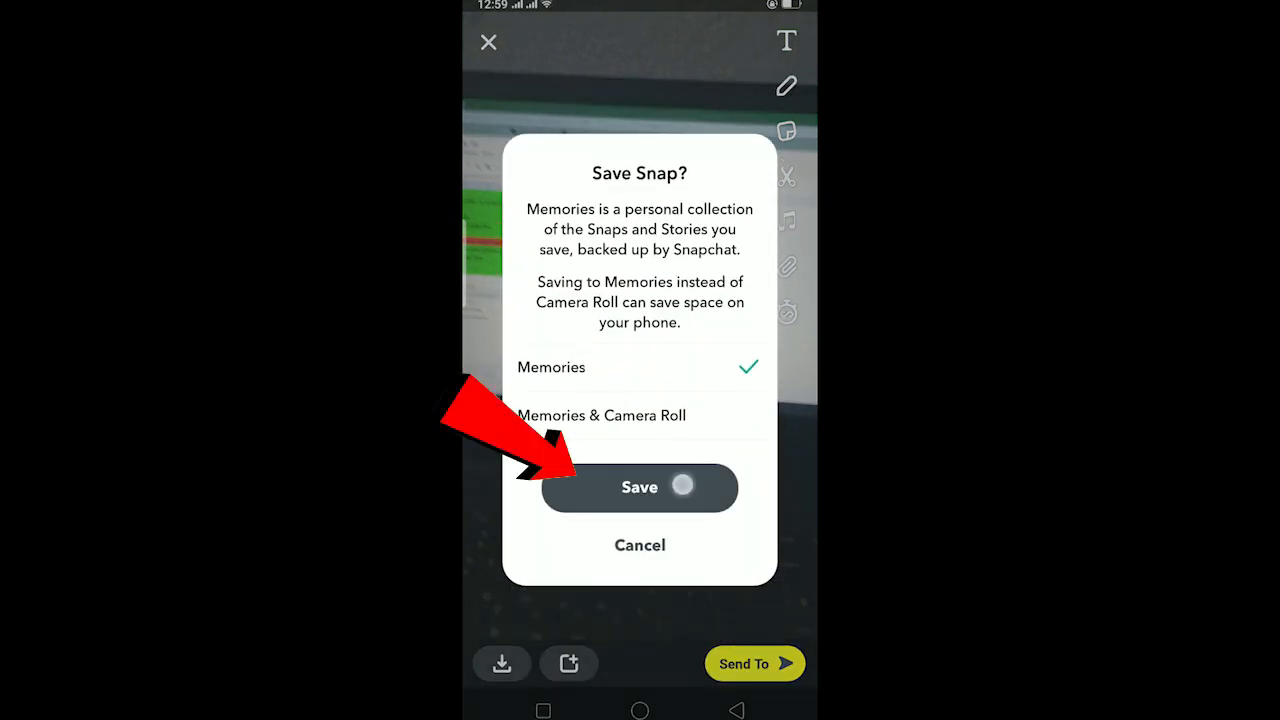
Confirm Save Snap with only Memories selected as the destination
left_click(639, 487)
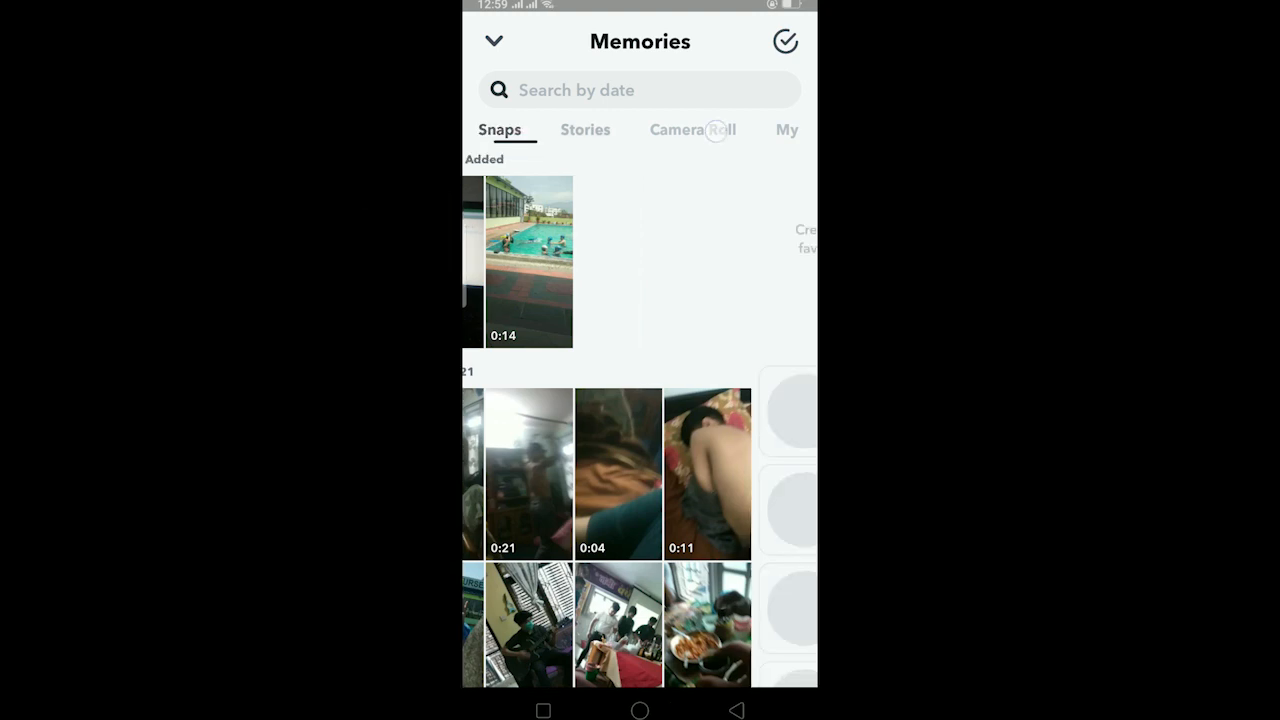
Show the Camera Roll tab in Memories with its not-backed-up notice
left_click(692, 129)
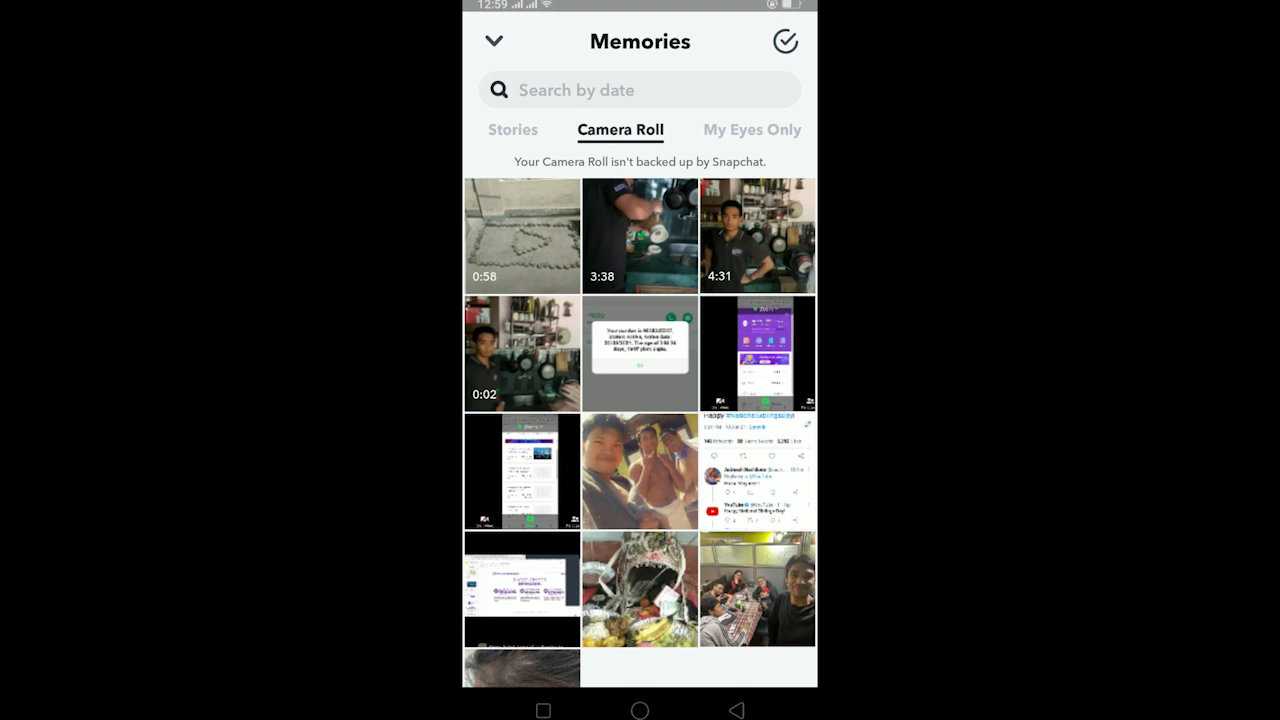